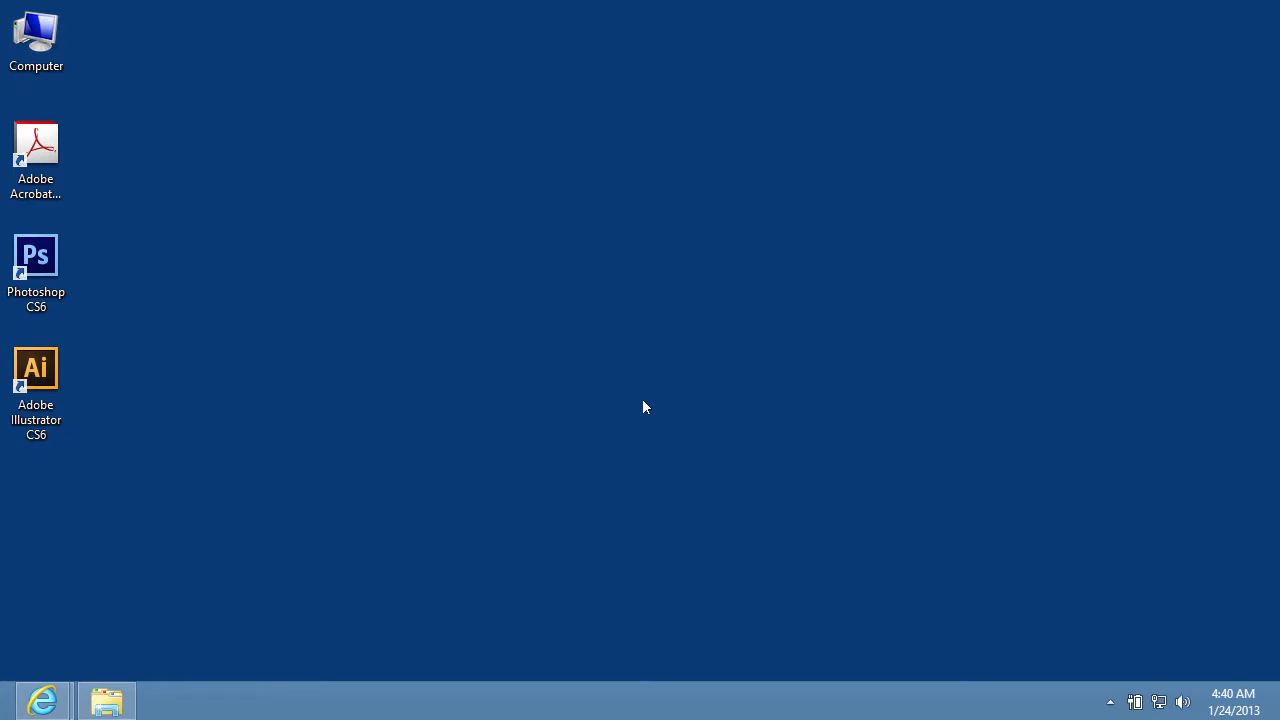
Launch Adobe Illustrator CS6 from its desktop shortcut
{"action": "double_click", "coordinate": [36, 368]}
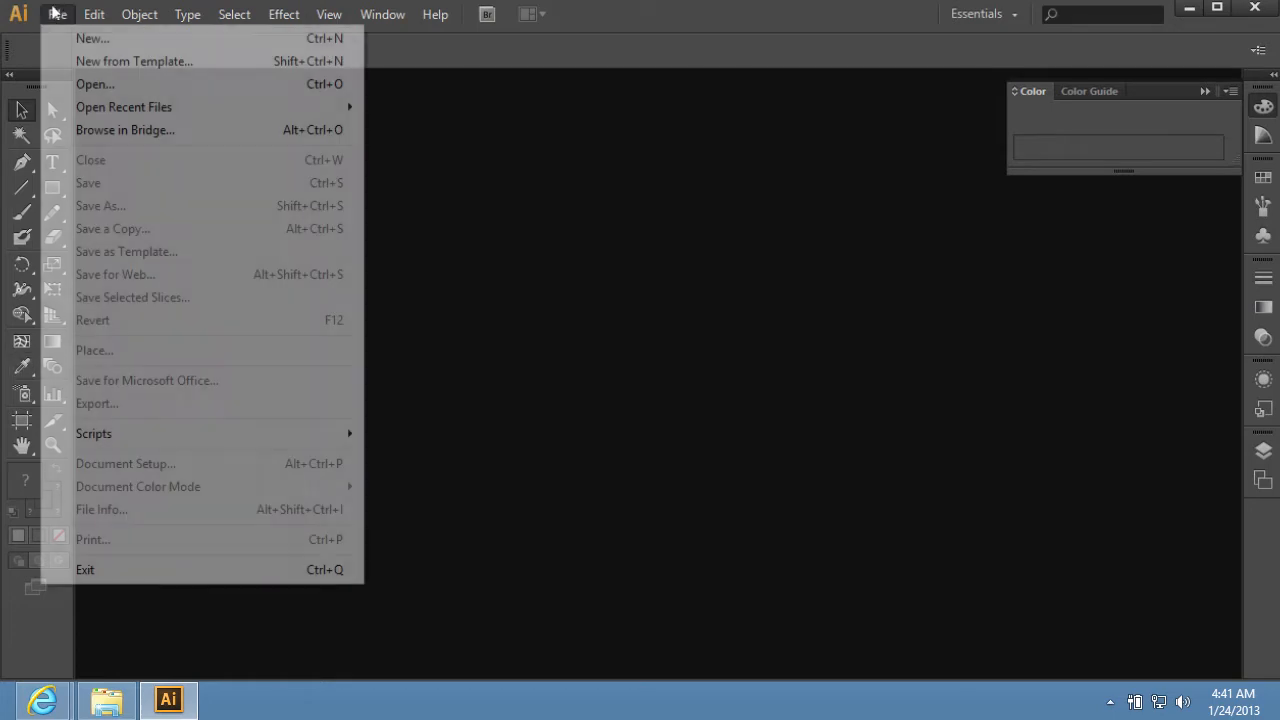
{"action": "mouse_move", "coordinate": [92, 38]}
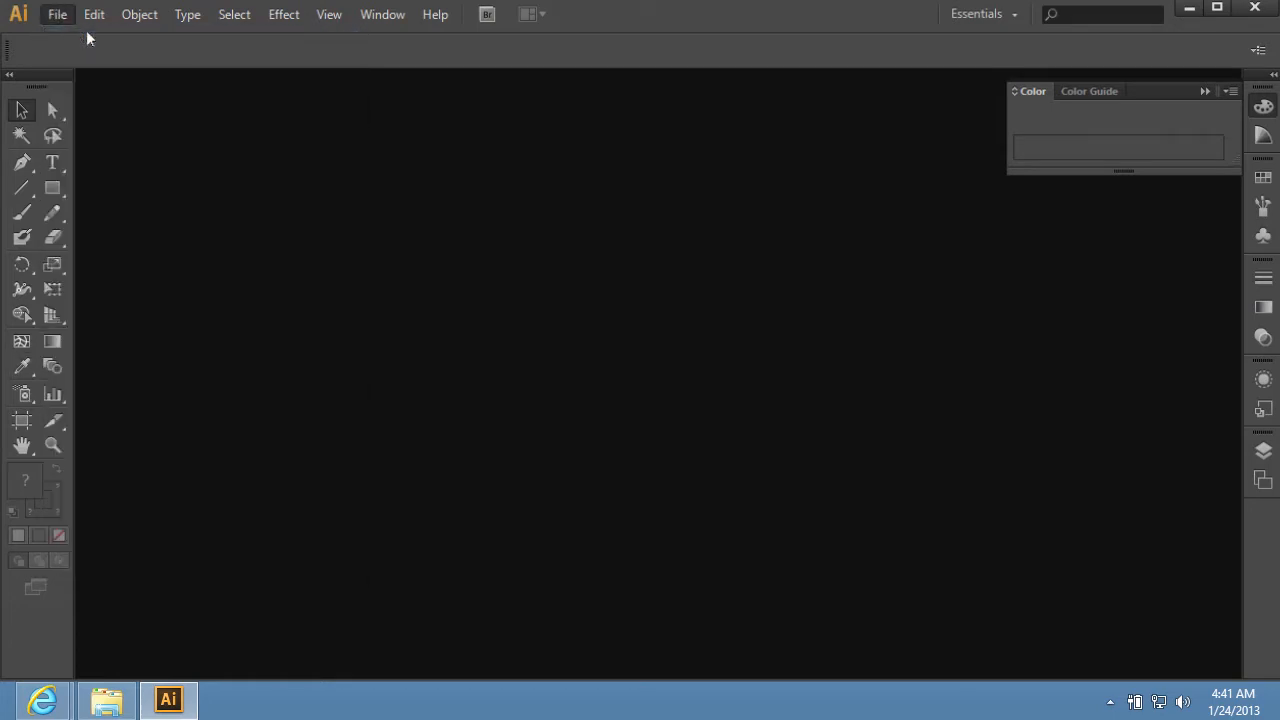
Create a new 255.12 × 141.73 pt document, Untitled-1
{"action": "left_click", "coordinate": [57, 14]}
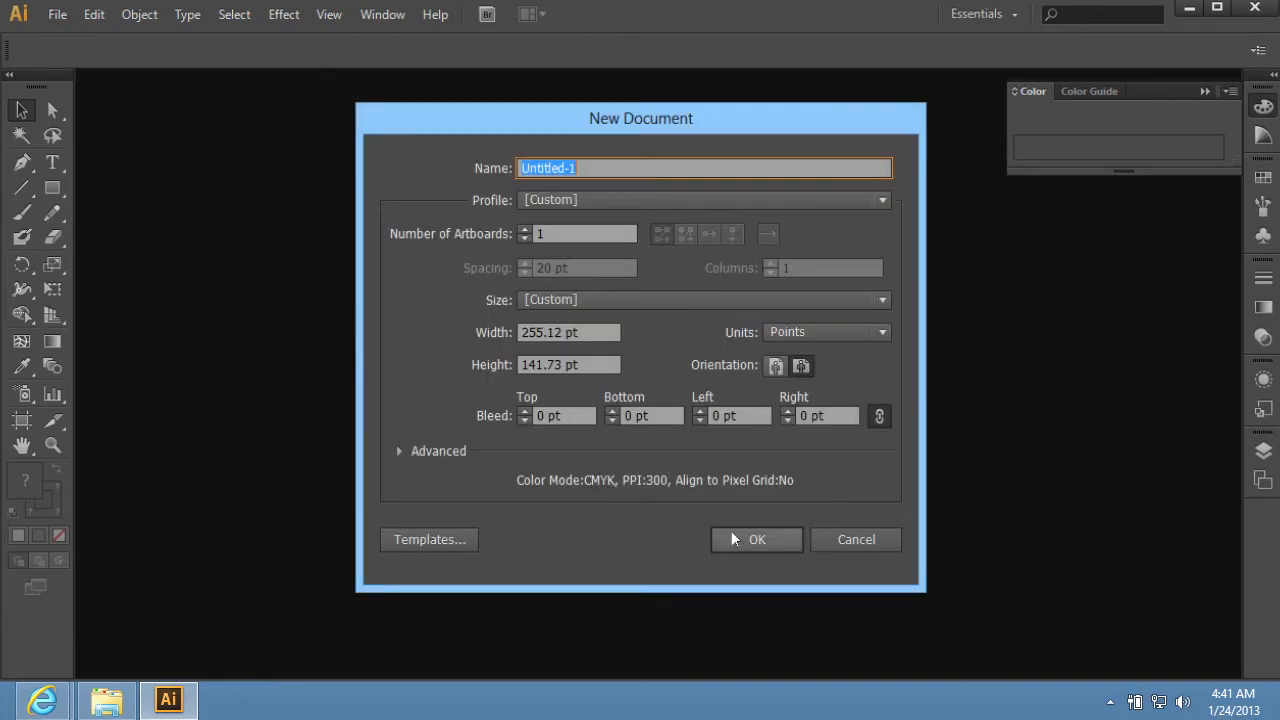
{"action": "left_click", "coordinate": [757, 539]}
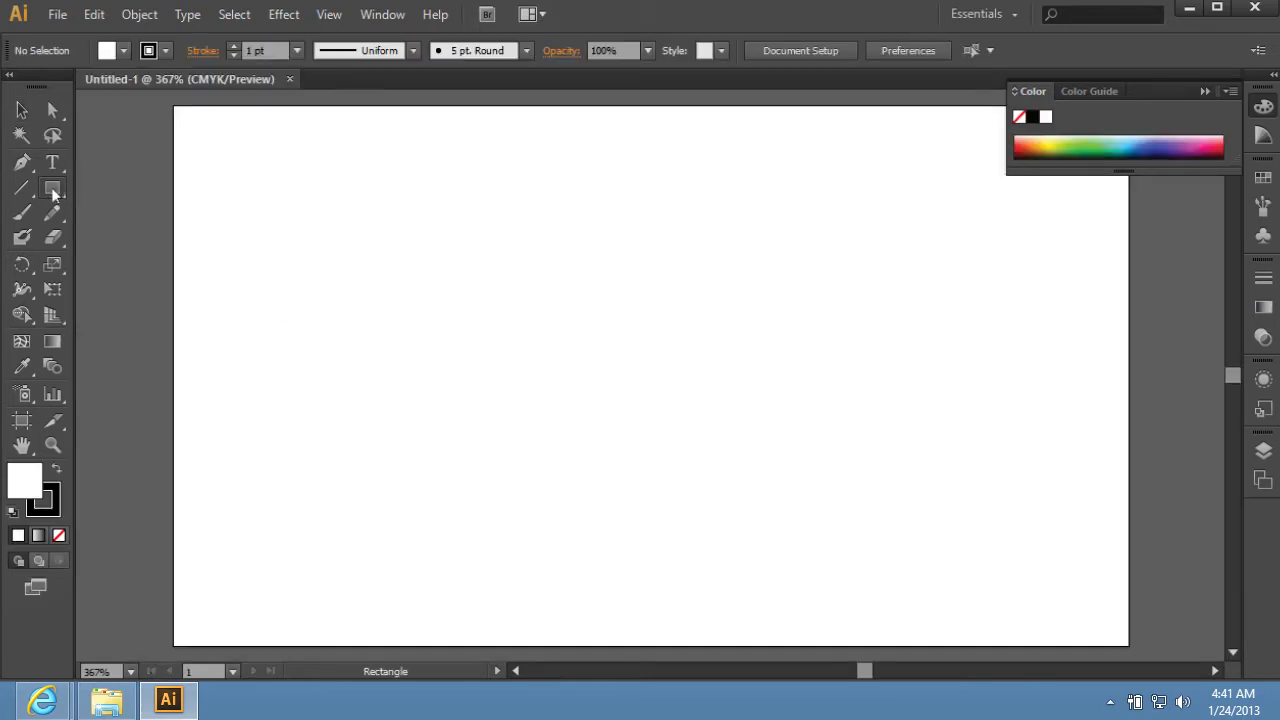
Draw a long thin rectangle across the artboard with no stroke and a purple fill
{"action": "left_click", "coordinate": [52, 188]}
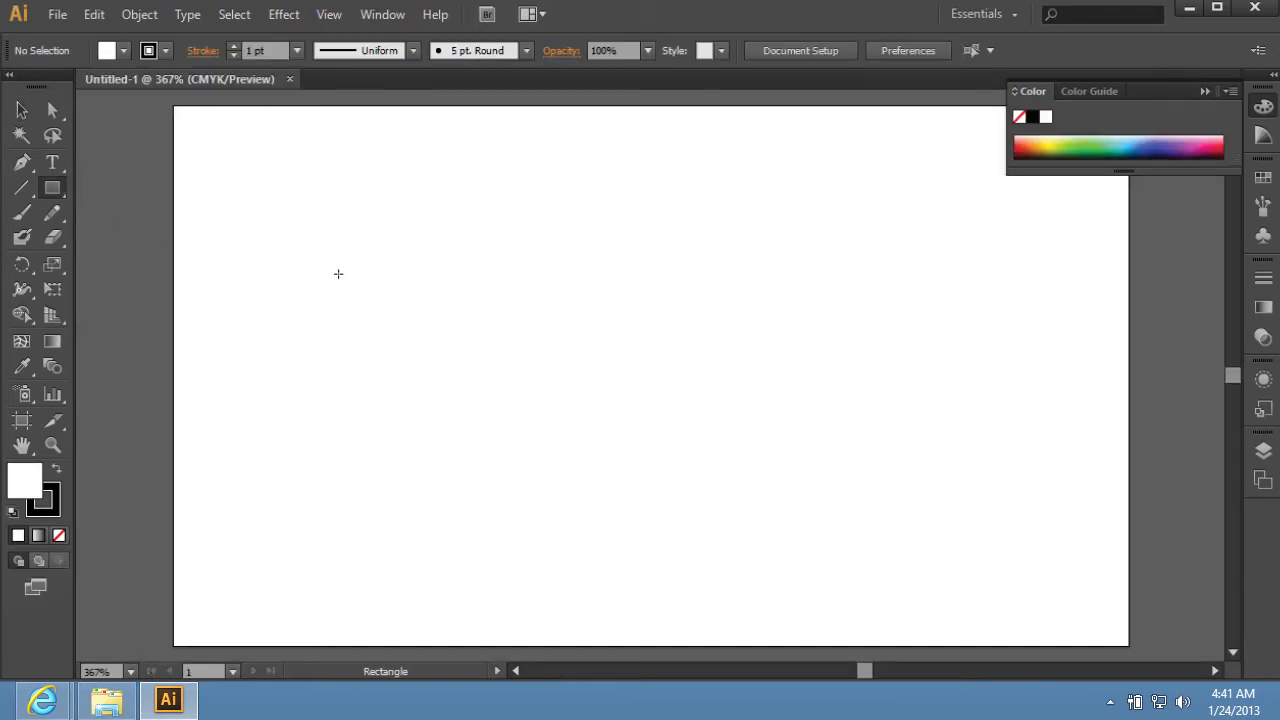
{"action": "left_click_drag", "start_coordinate": [338, 274], "coordinate": [882, 314]}
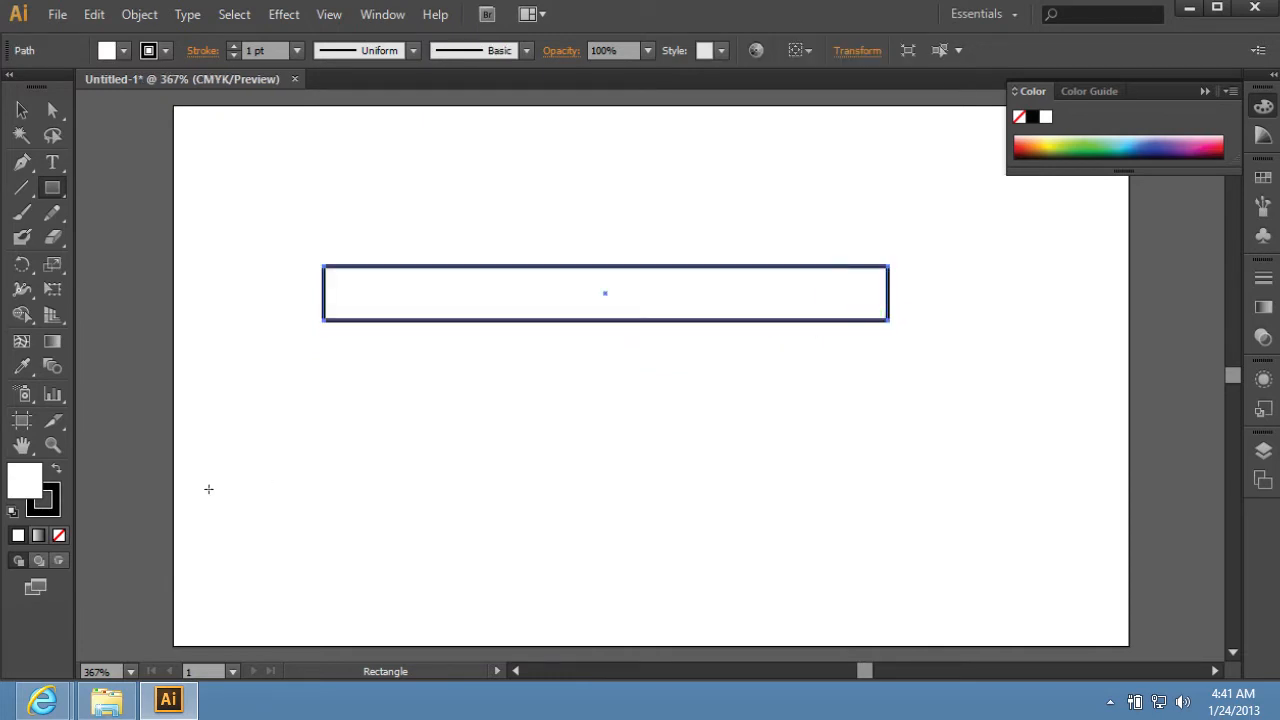
{"action": "left_click", "coordinate": [43, 499]}
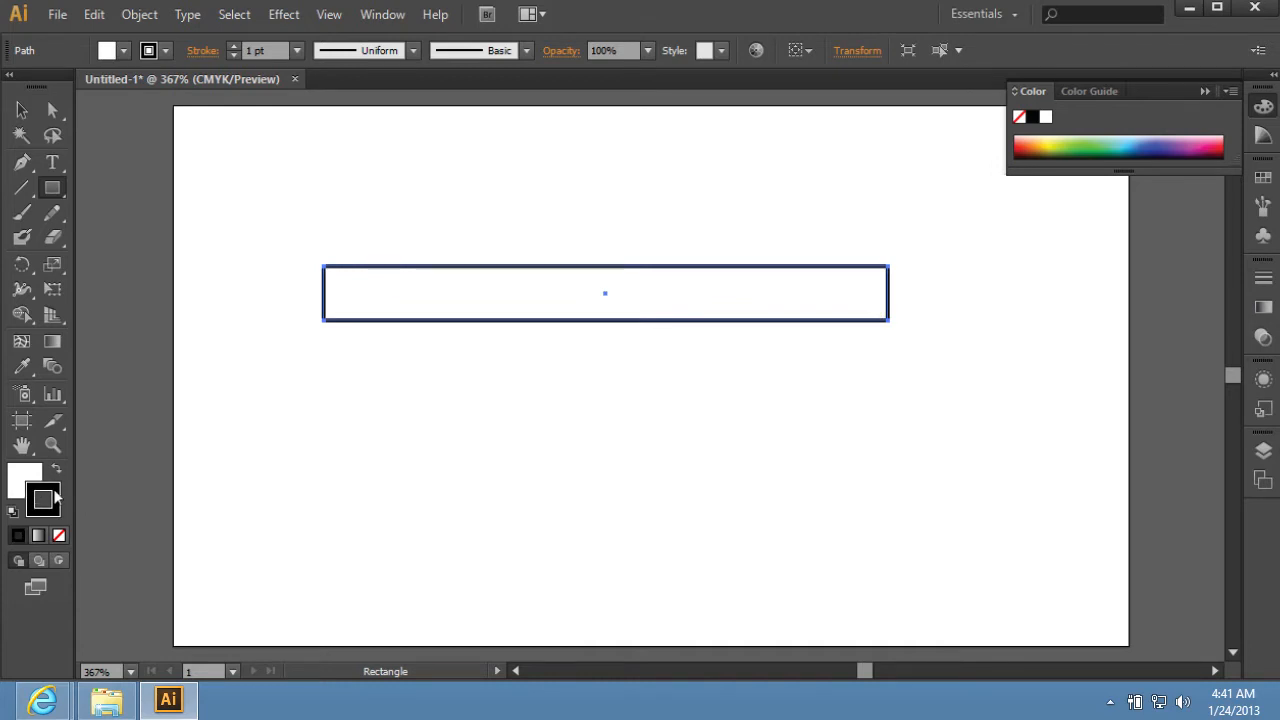
{"action": "left_click", "coordinate": [59, 535]}
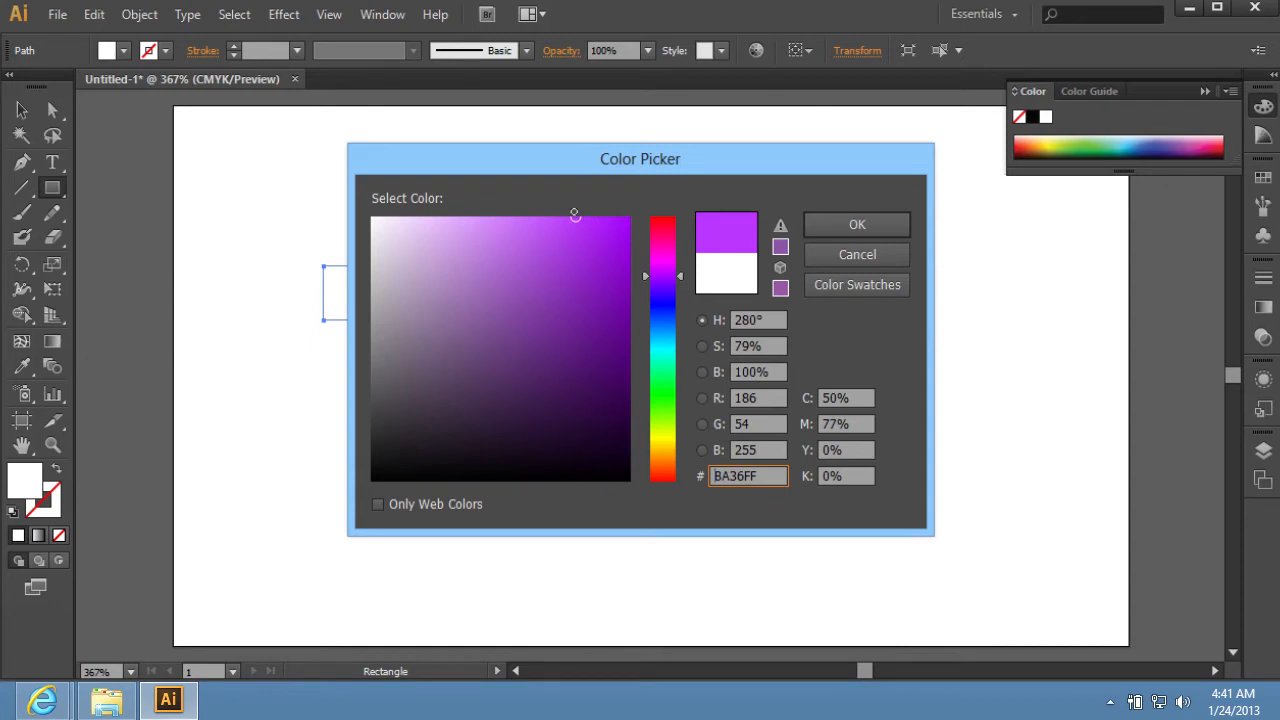
{"action": "left_click", "coordinate": [856, 224]}
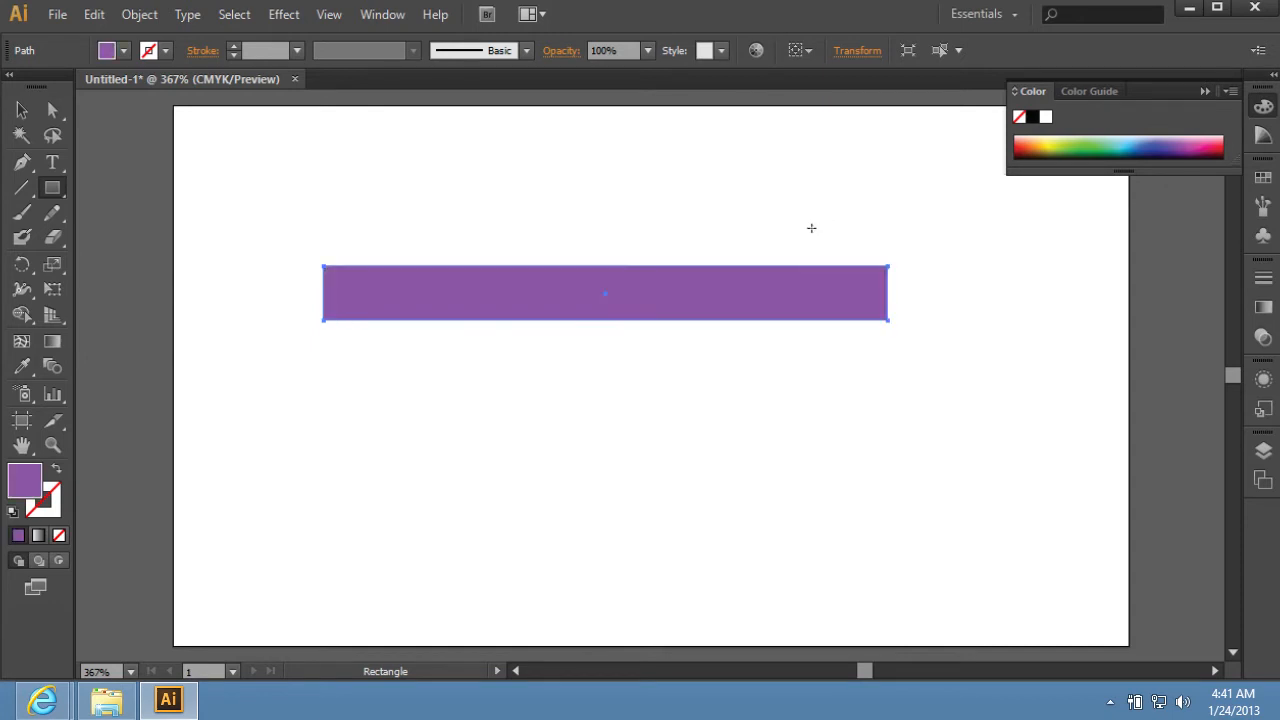
Notch a square end piece by adding and pushing in a left-edge anchor, then shift it left
{"action": "left_click", "coordinate": [20, 110]}
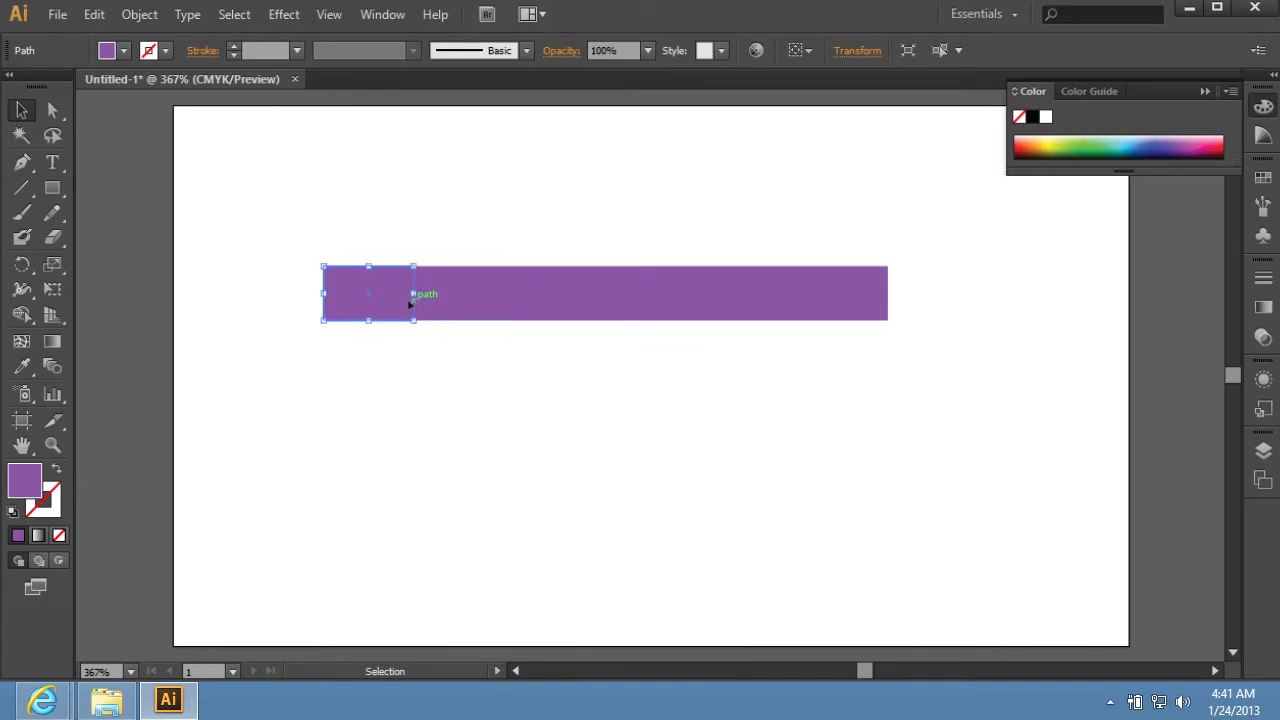
{"action": "left_click", "coordinate": [22, 163]}
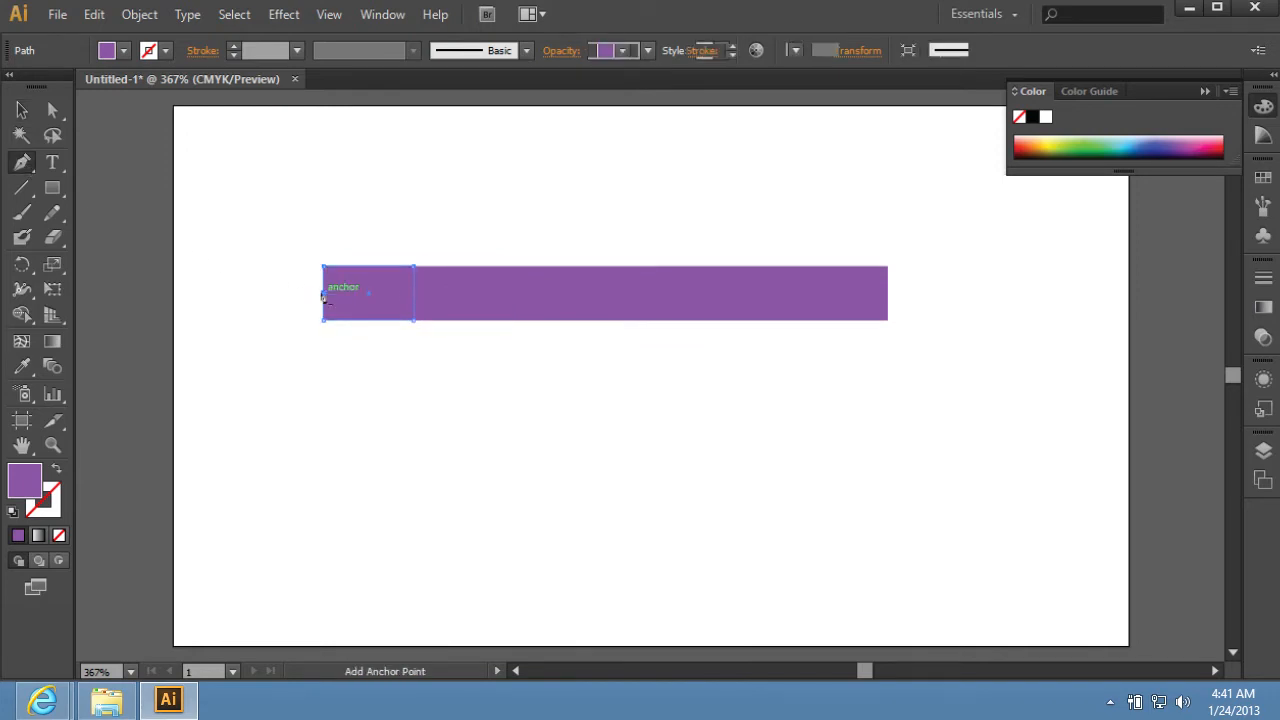
{"action": "left_click", "coordinate": [323, 297]}
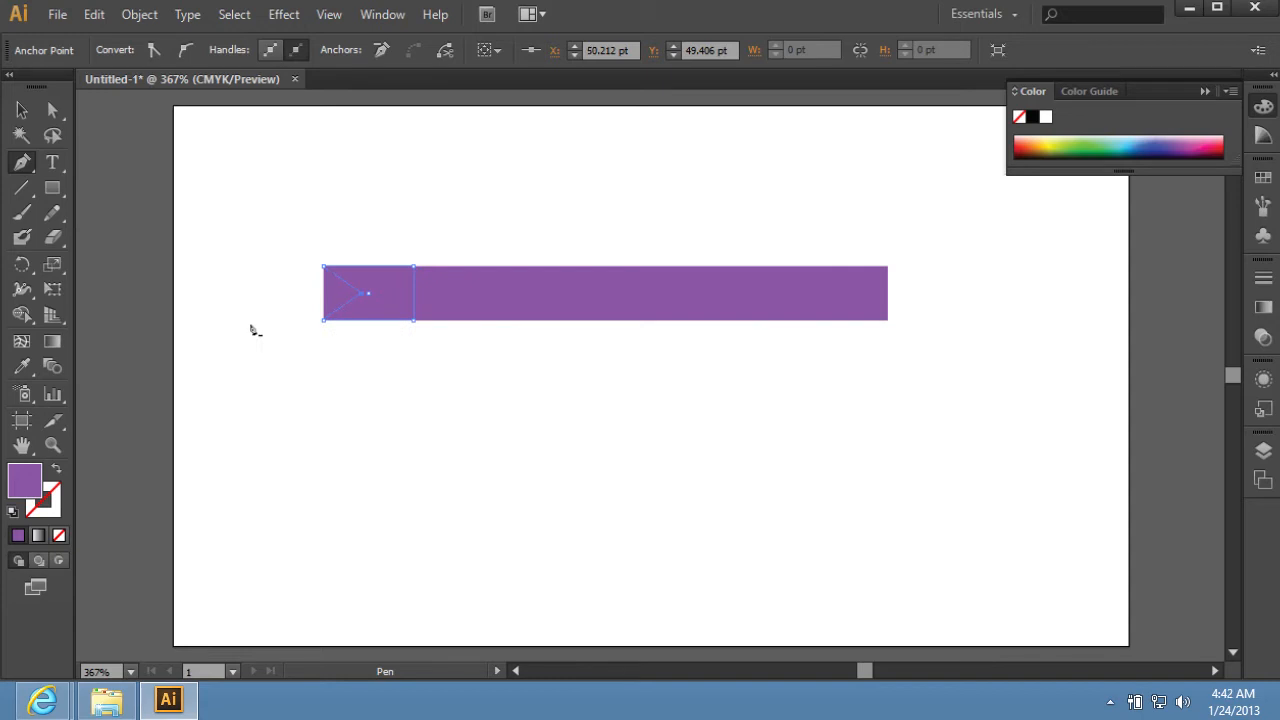
{"action": "left_click", "coordinate": [20, 110]}
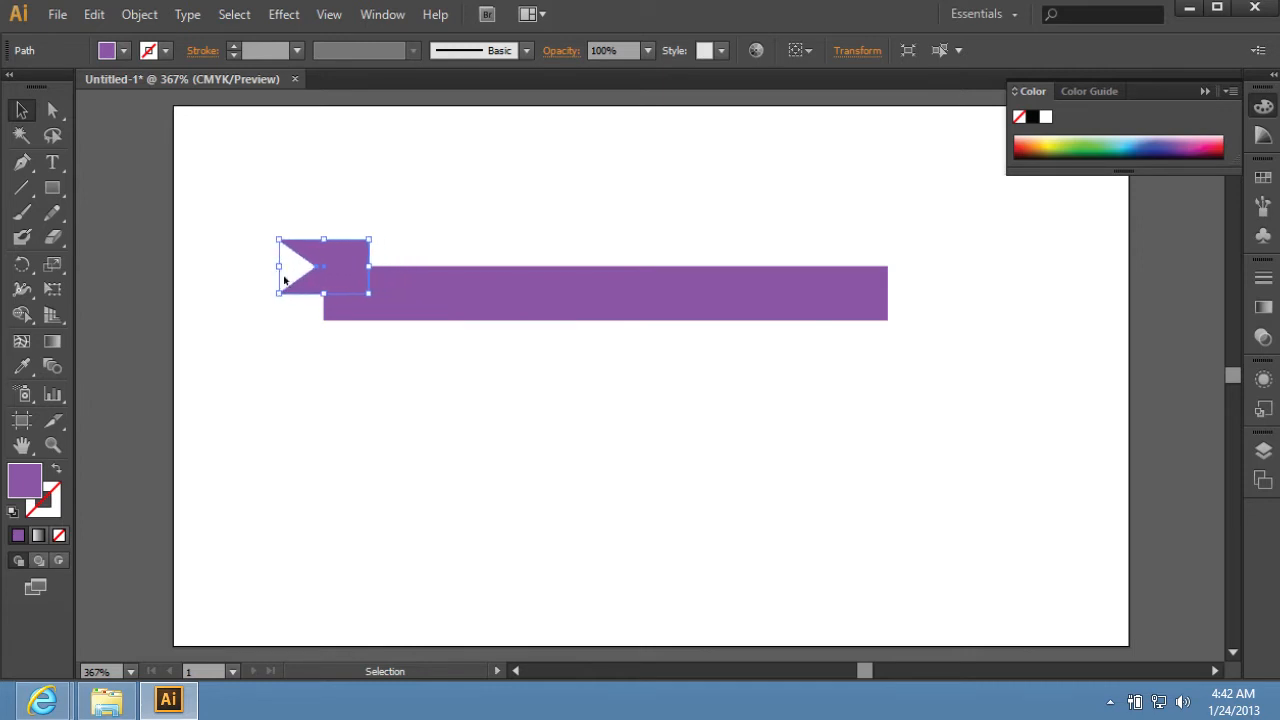
{"action": "left_click_drag", "start_coordinate": [323, 267], "coordinate": [312, 267]}
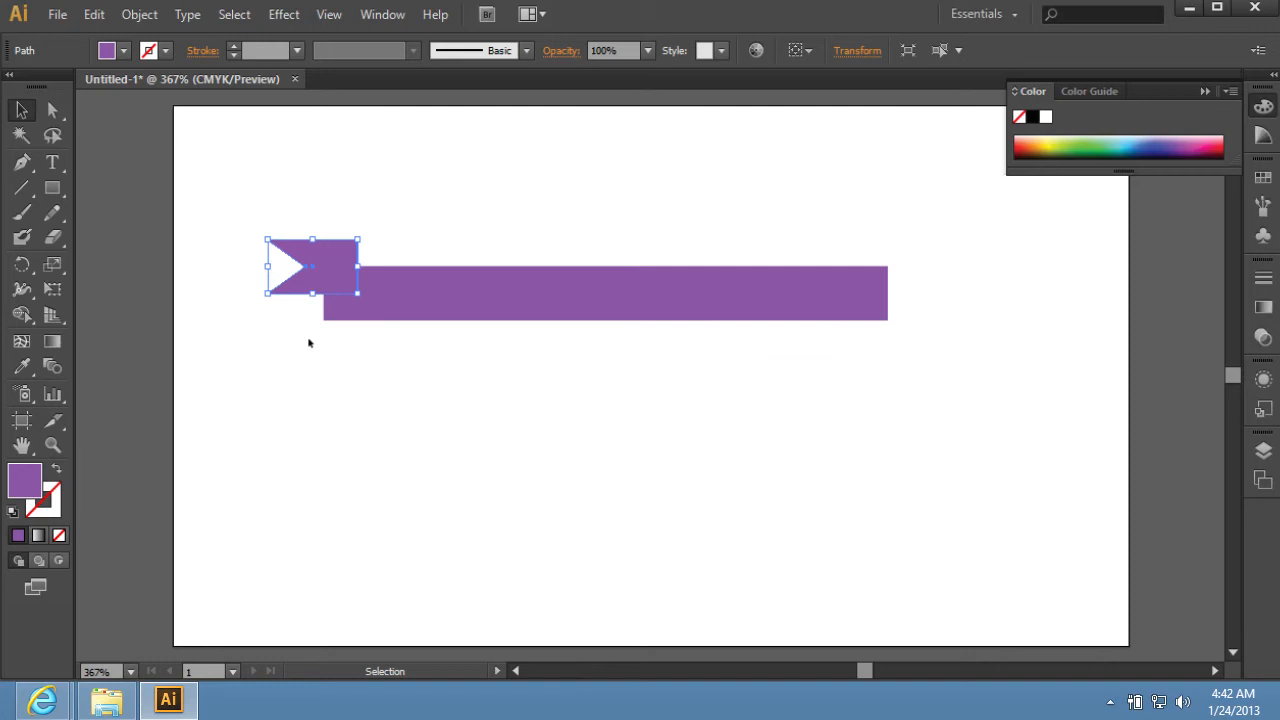
{"action": "mouse_move", "coordinate": [320, 279]}
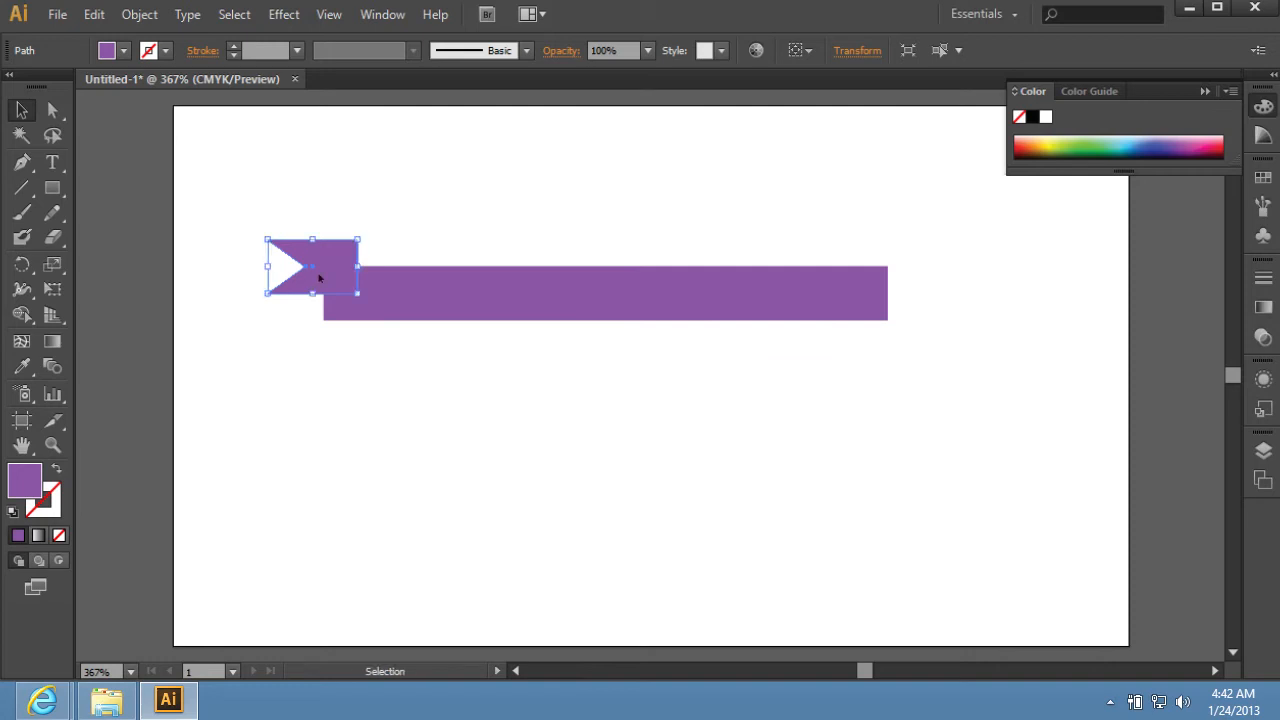
Reflect the notched end piece across a 90° vertical axis
{"action": "right_click", "coordinate": [320, 280]}
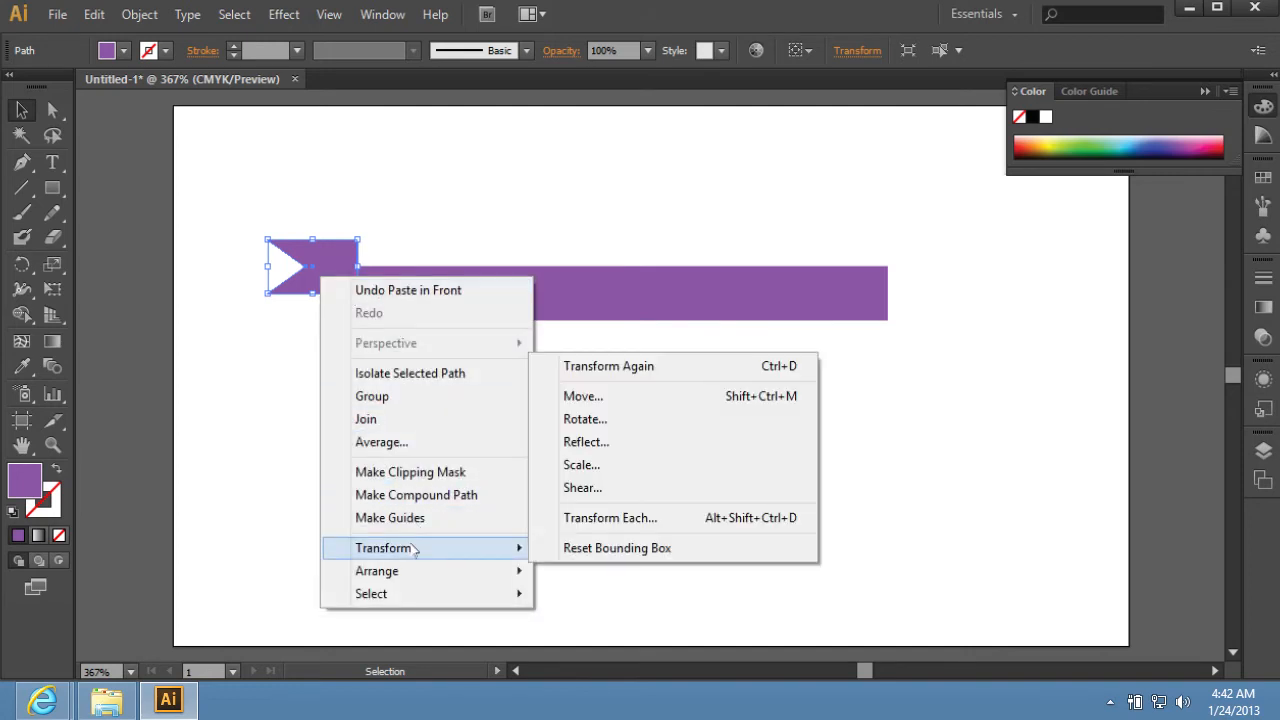
{"action": "mouse_move", "coordinate": [582, 464]}
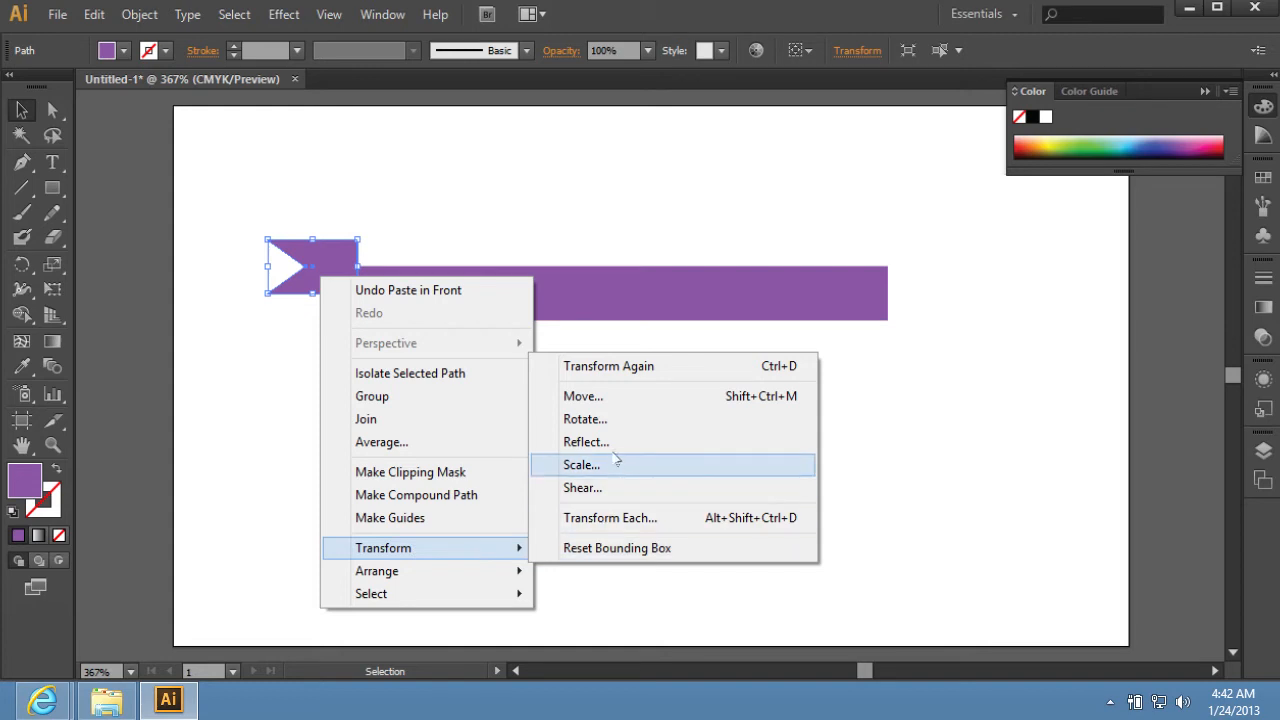
{"action": "mouse_move", "coordinate": [586, 441]}
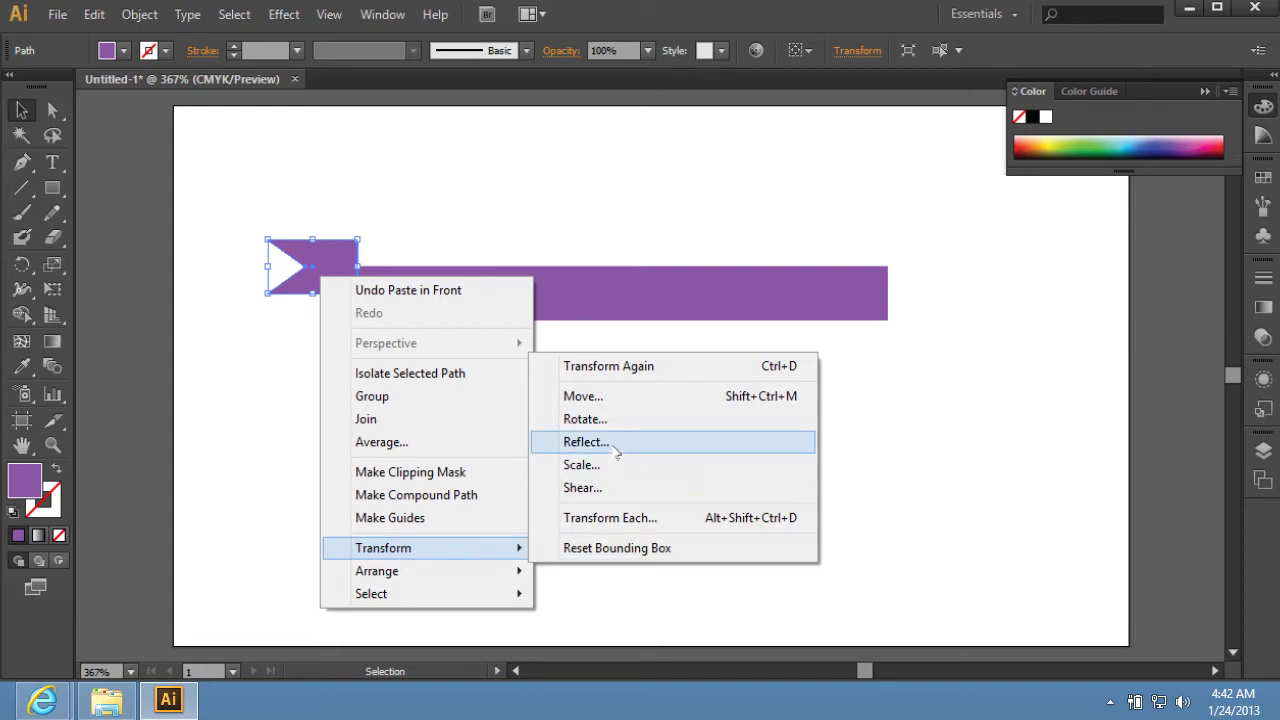
{"action": "left_click", "coordinate": [586, 442]}
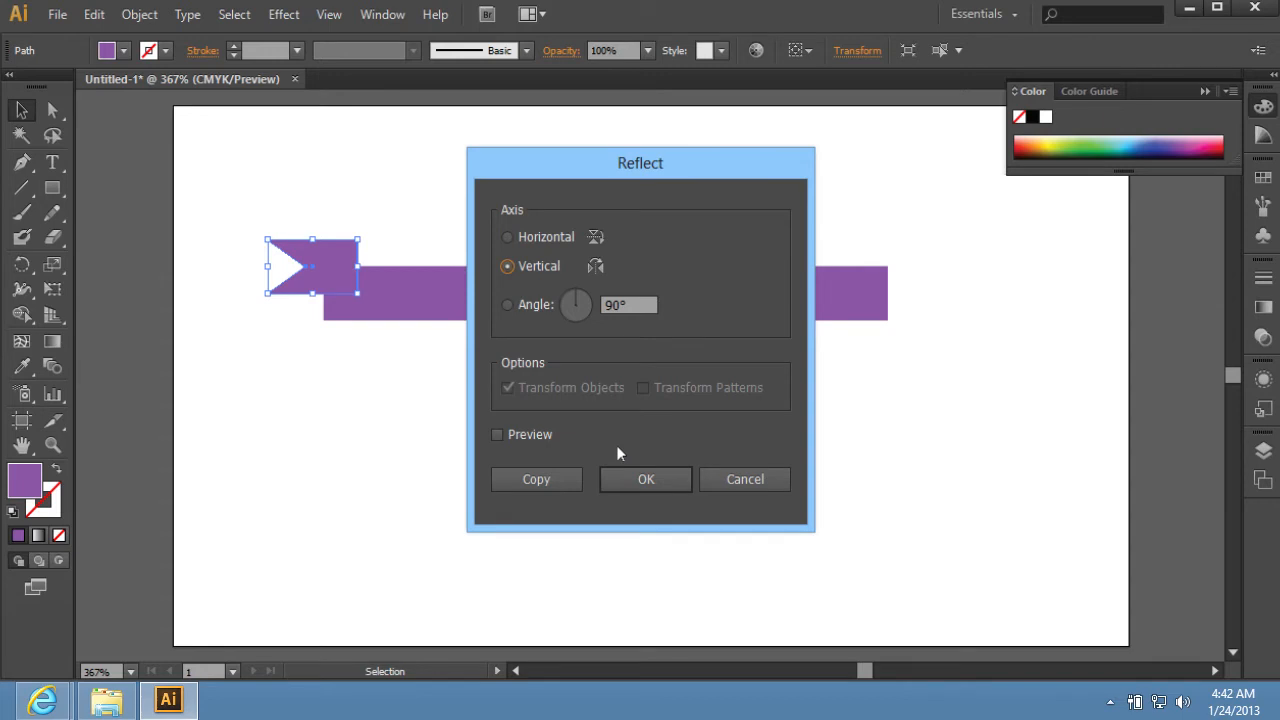
{"action": "left_click", "coordinate": [507, 237]}
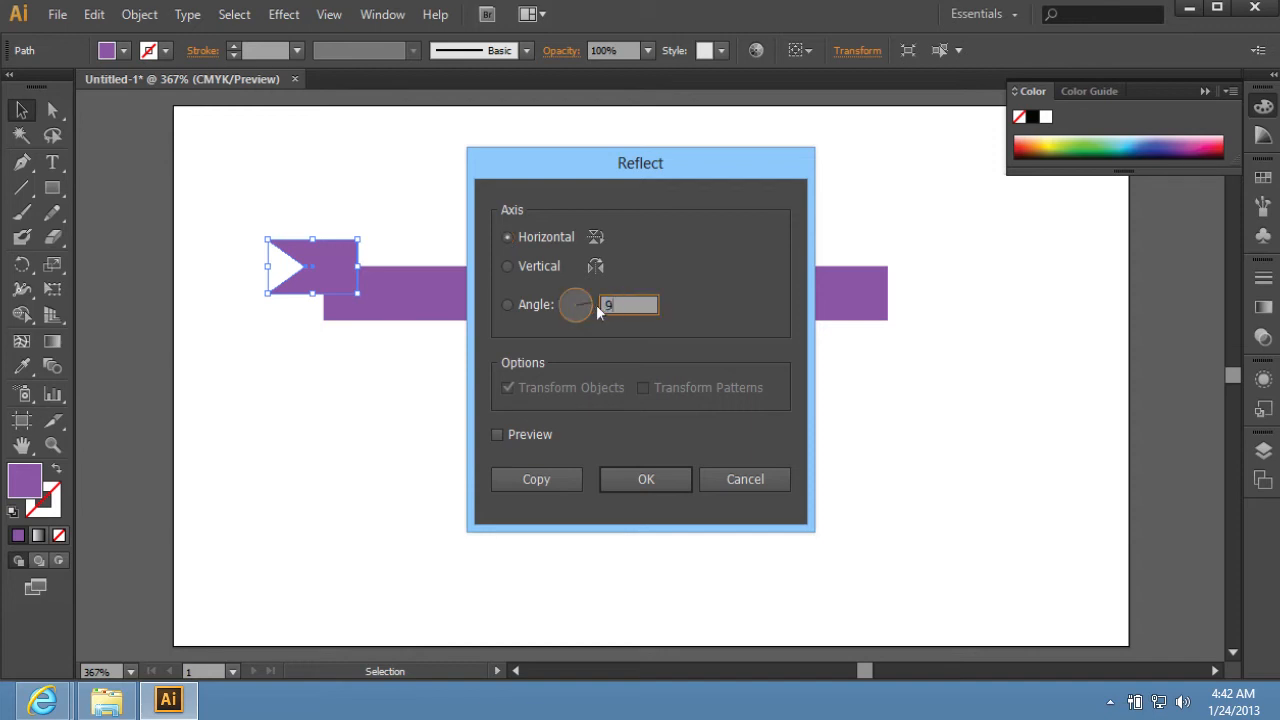
{"action": "left_click", "coordinate": [507, 304]}
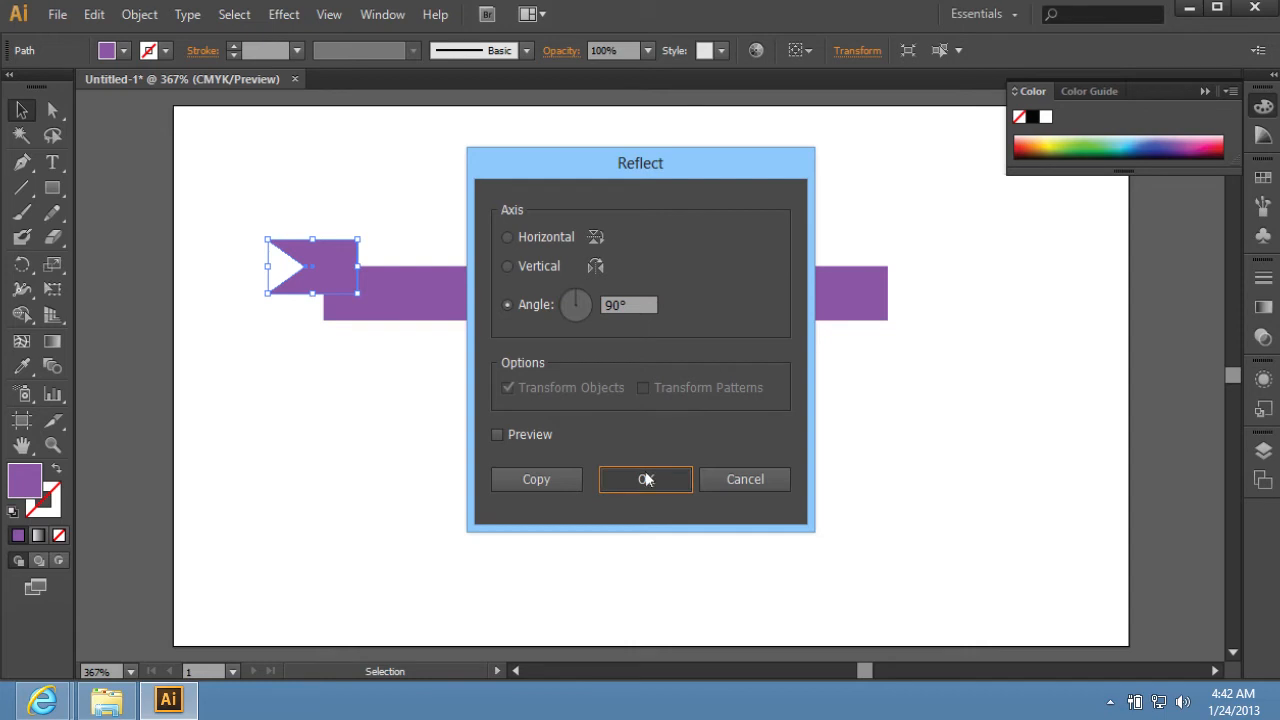
{"action": "left_click", "coordinate": [645, 479]}
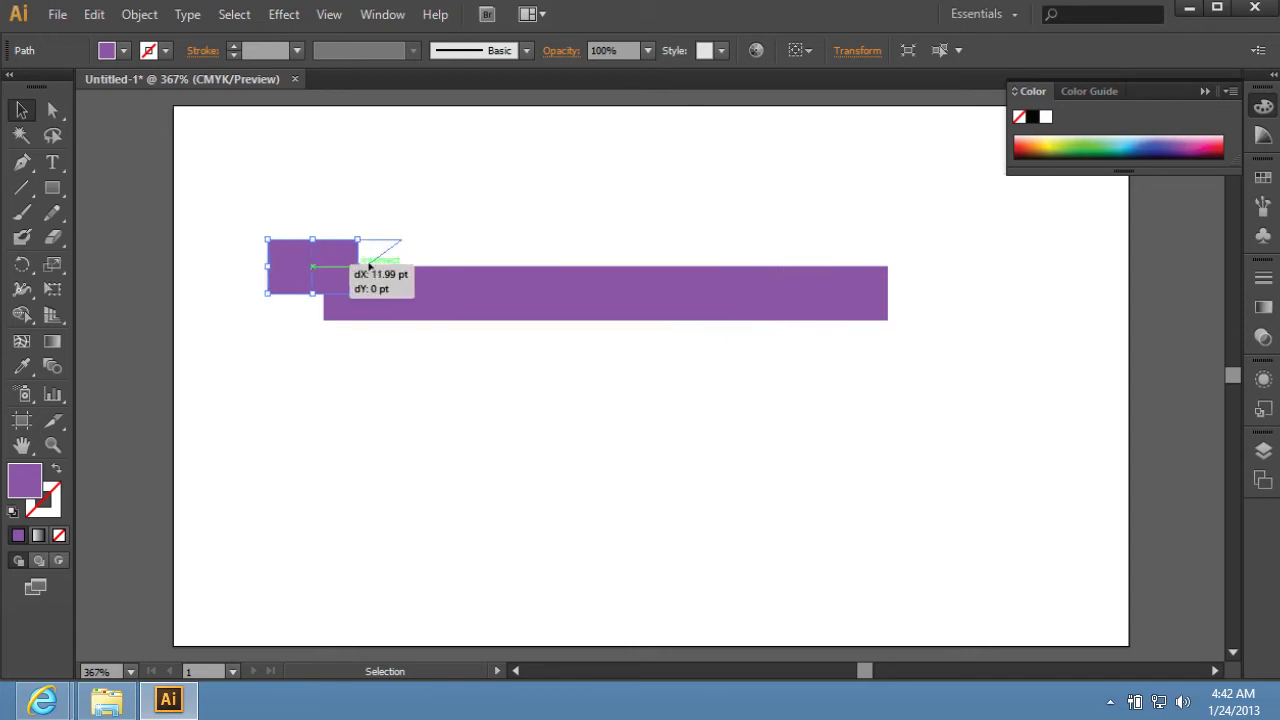
Copy the notched end to the bar's right end, align it, and send both ends to back
{"action": "left_click_drag", "start_coordinate": [380, 267], "coordinate": [888, 267]}
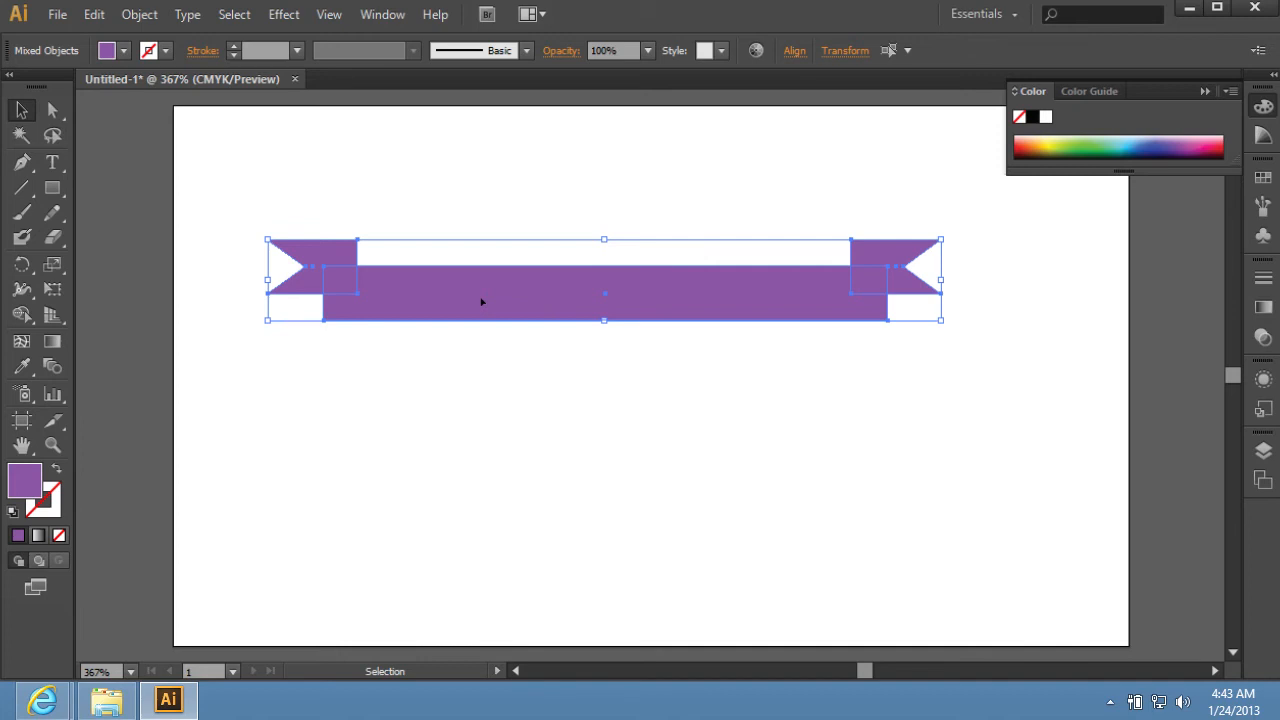
{"action": "left_click", "coordinate": [794, 50]}
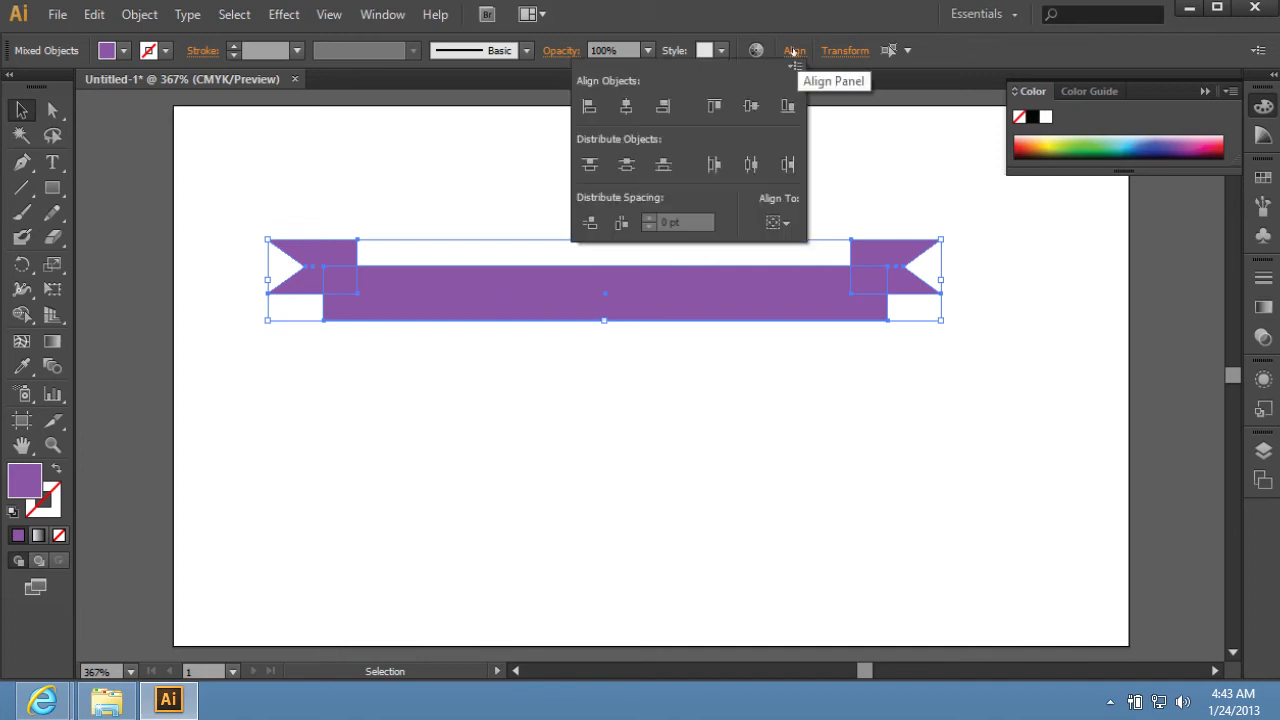
{"action": "left_click", "coordinate": [626, 106]}
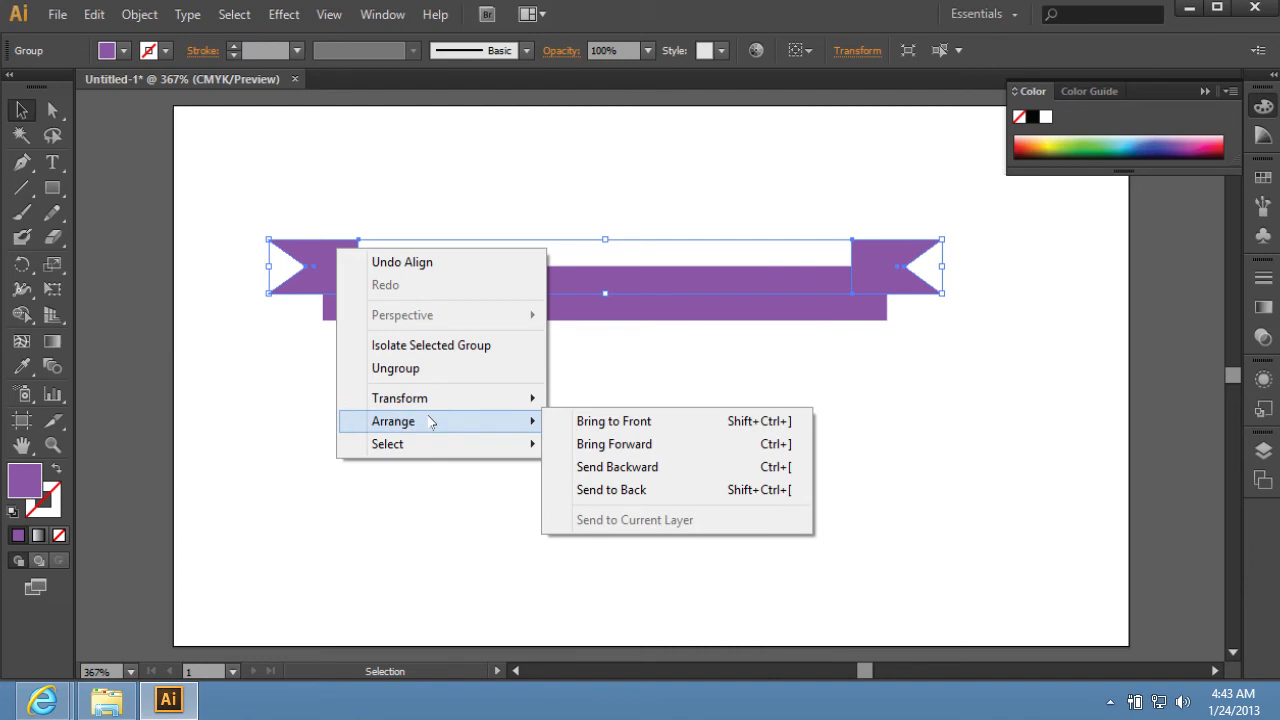
{"action": "mouse_move", "coordinate": [611, 489]}
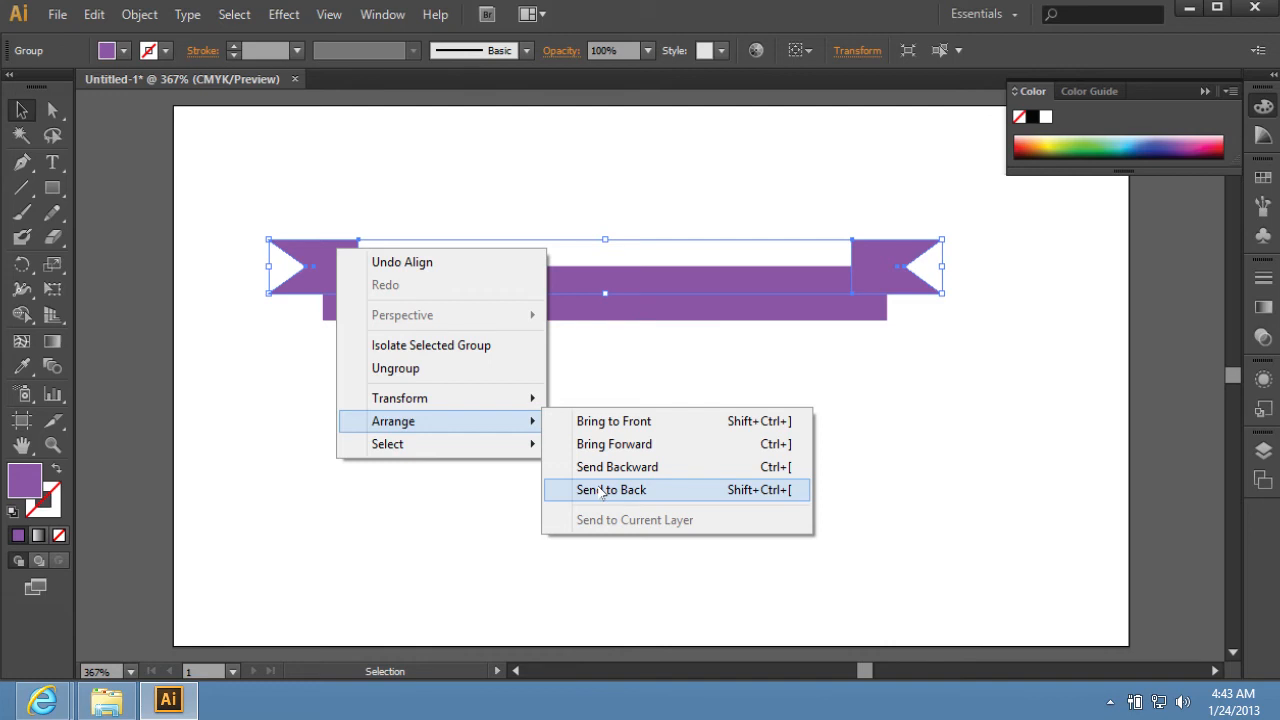
{"action": "left_click", "coordinate": [611, 490]}
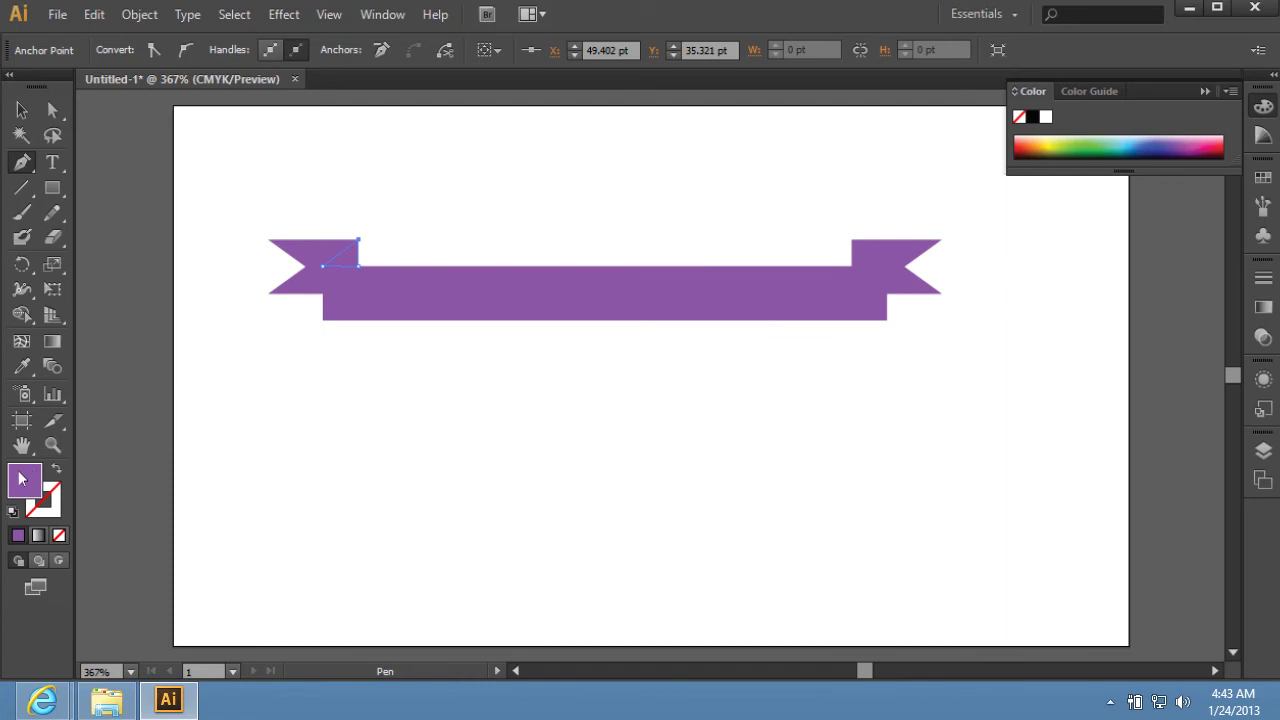
Fill the fold triangles with darker purple 6400A5
{"action": "double_click", "coordinate": [18, 535]}
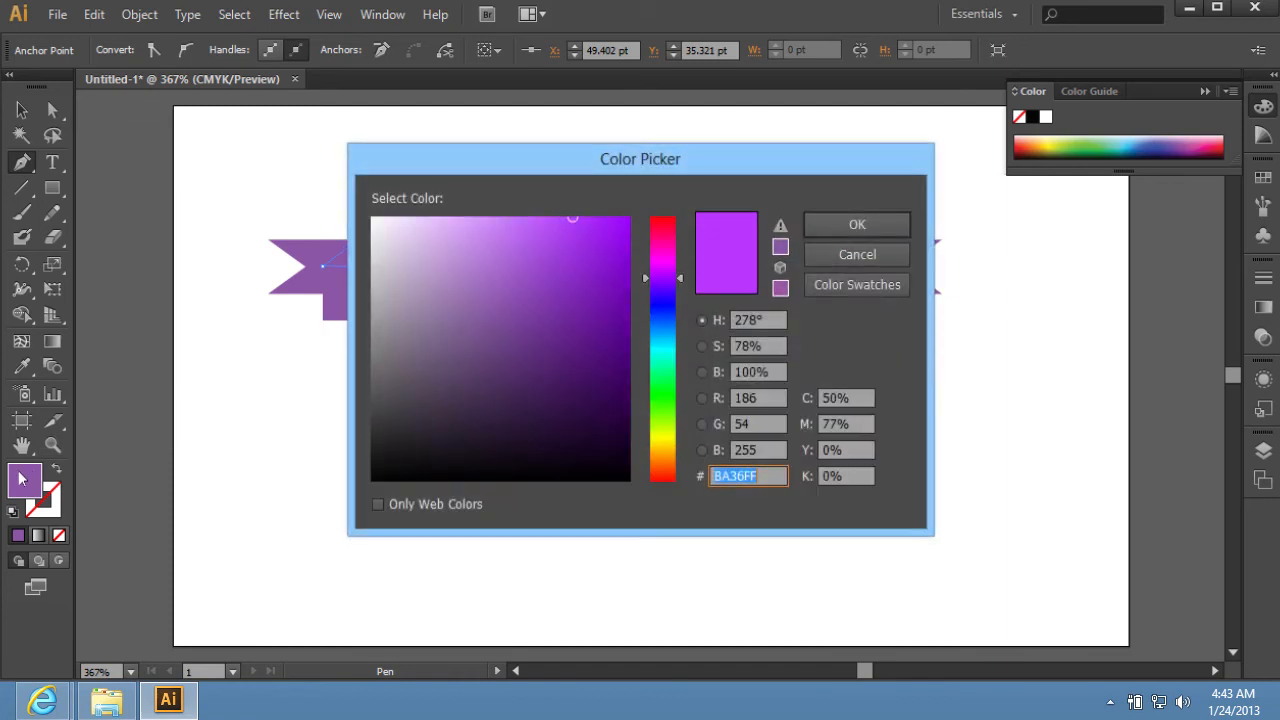
{"action": "mouse_move", "coordinate": [358, 464]}
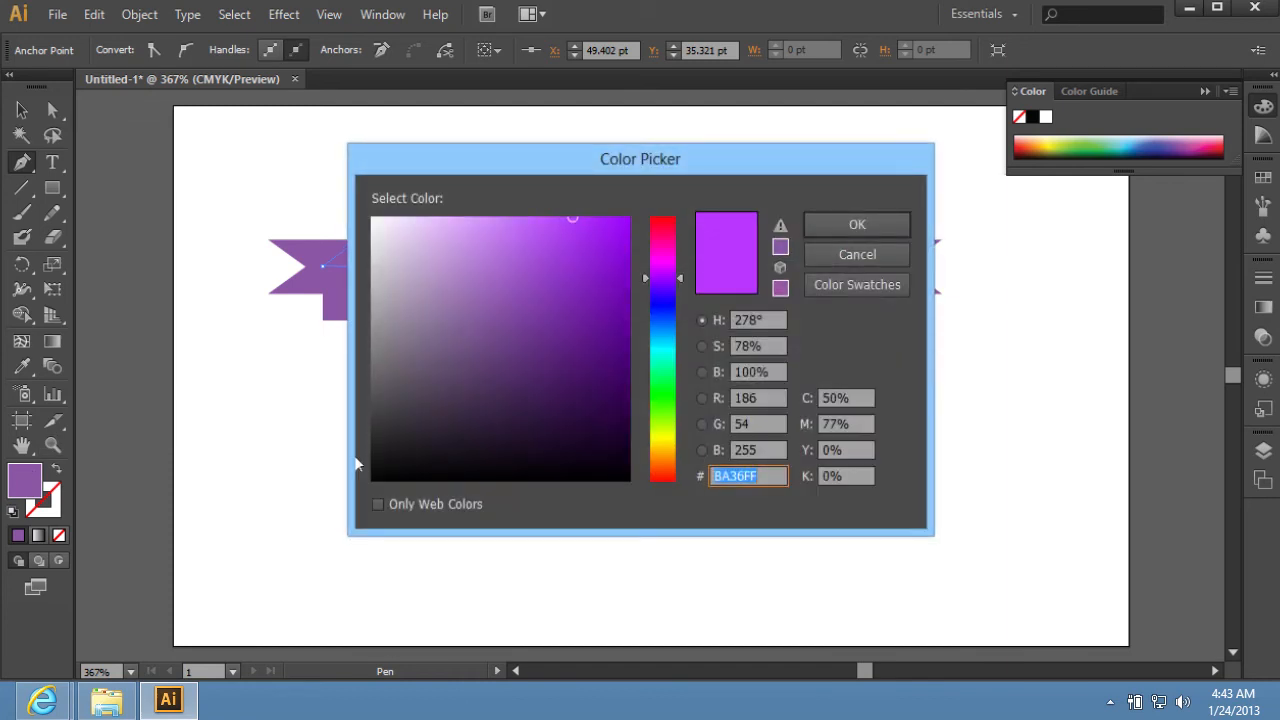
{"action": "left_click", "coordinate": [627, 310]}
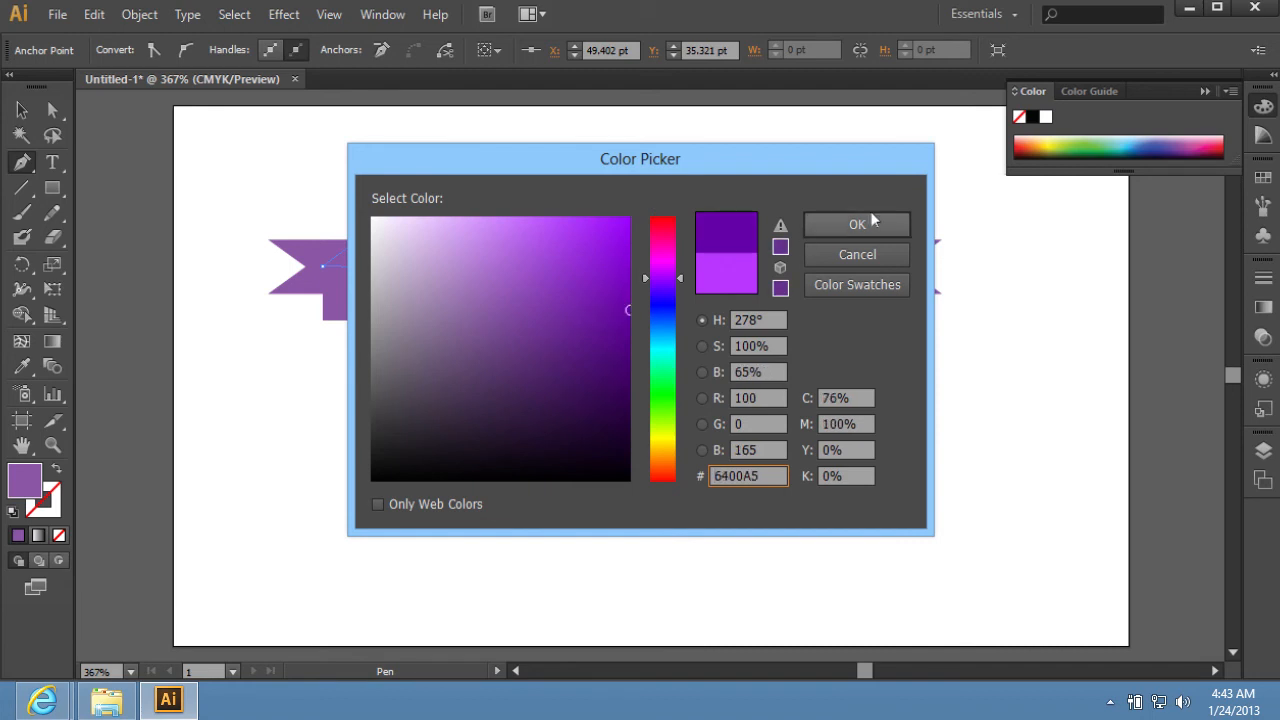
{"action": "left_click", "coordinate": [857, 223]}
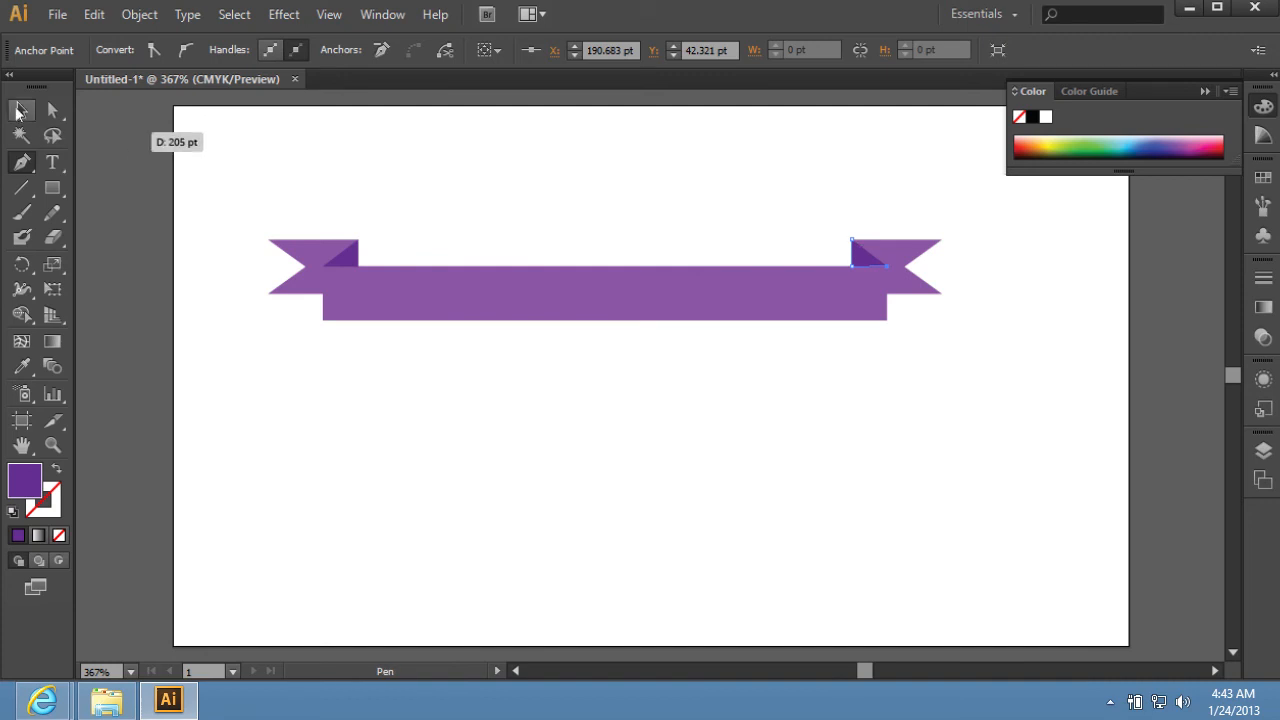
Select and group all ribbon pieces, then apply an Arc style Envelope warp
{"action": "left_click", "coordinate": [21, 110]}
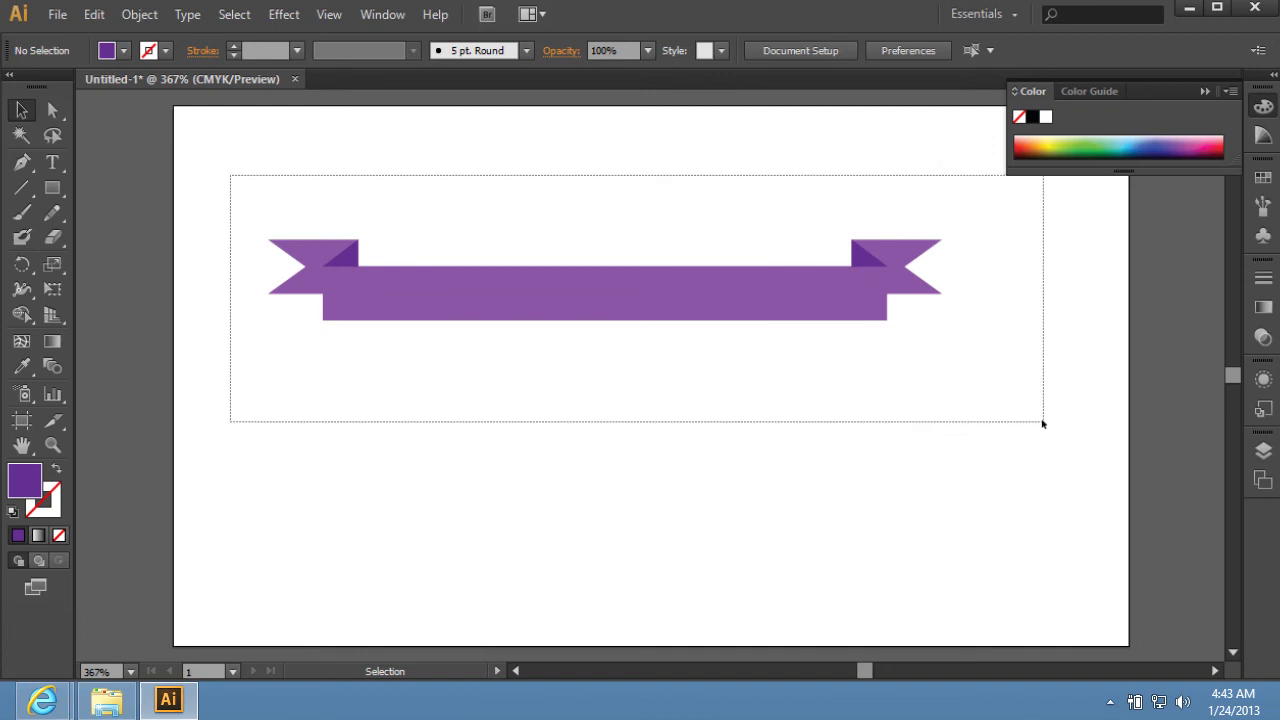
{"action": "left_click", "coordinate": [600, 280]}
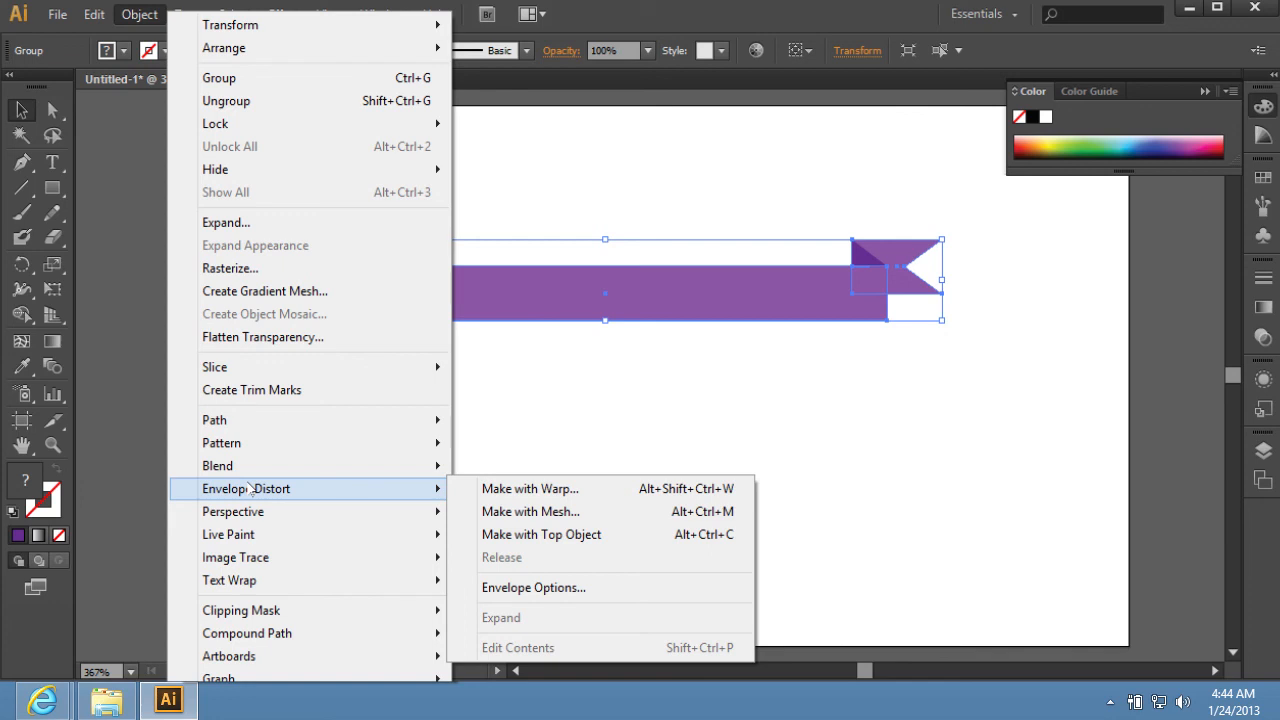
{"action": "mouse_move", "coordinate": [530, 489]}
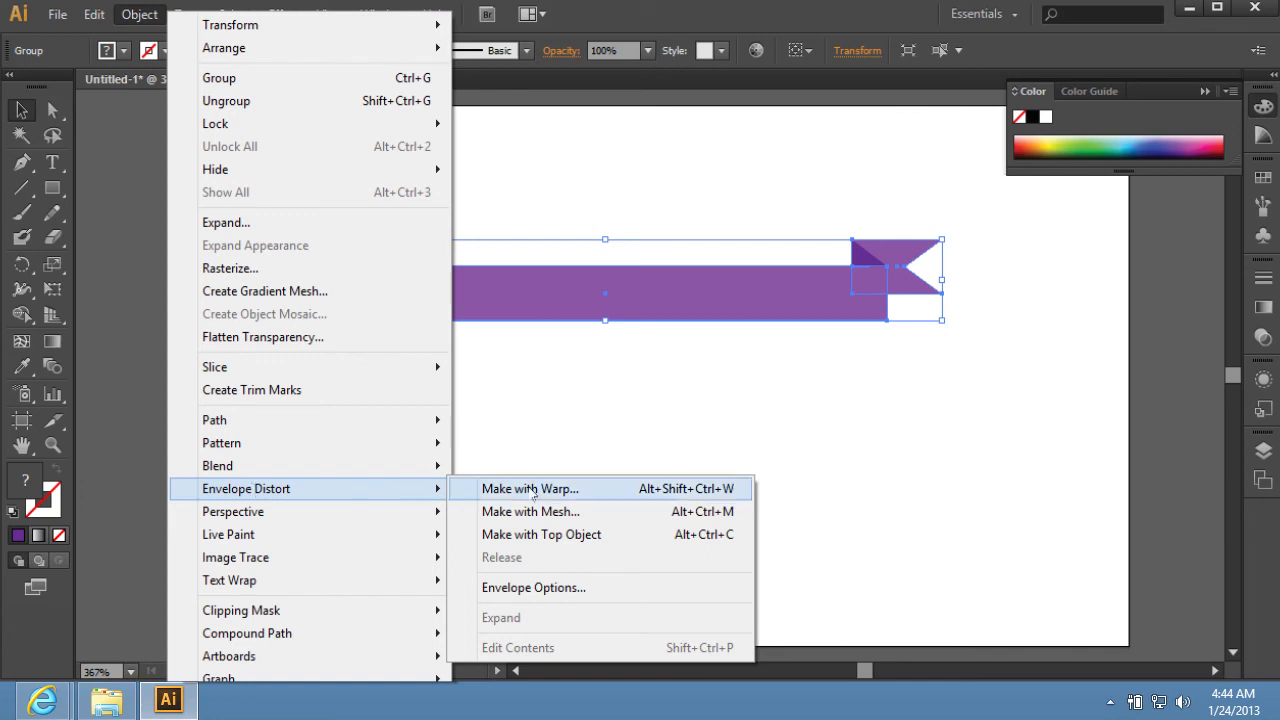
{"action": "left_click", "coordinate": [530, 488]}
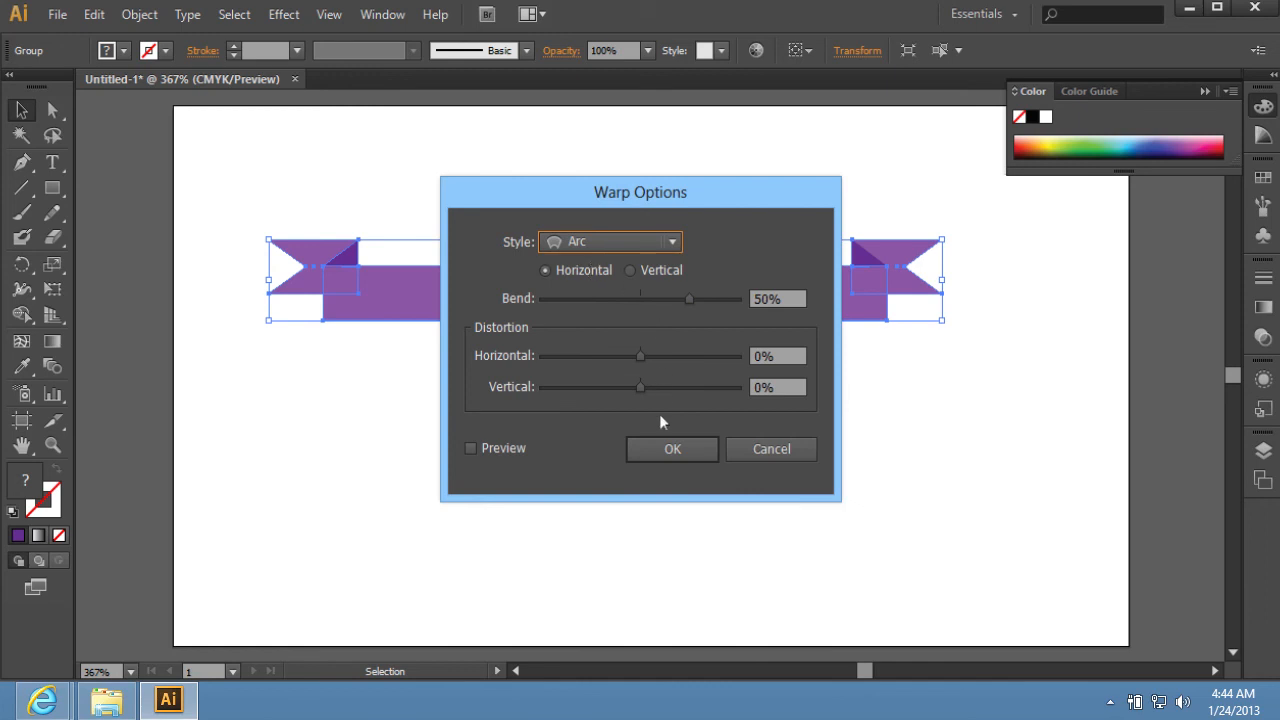
{"action": "left_click", "coordinate": [672, 448]}
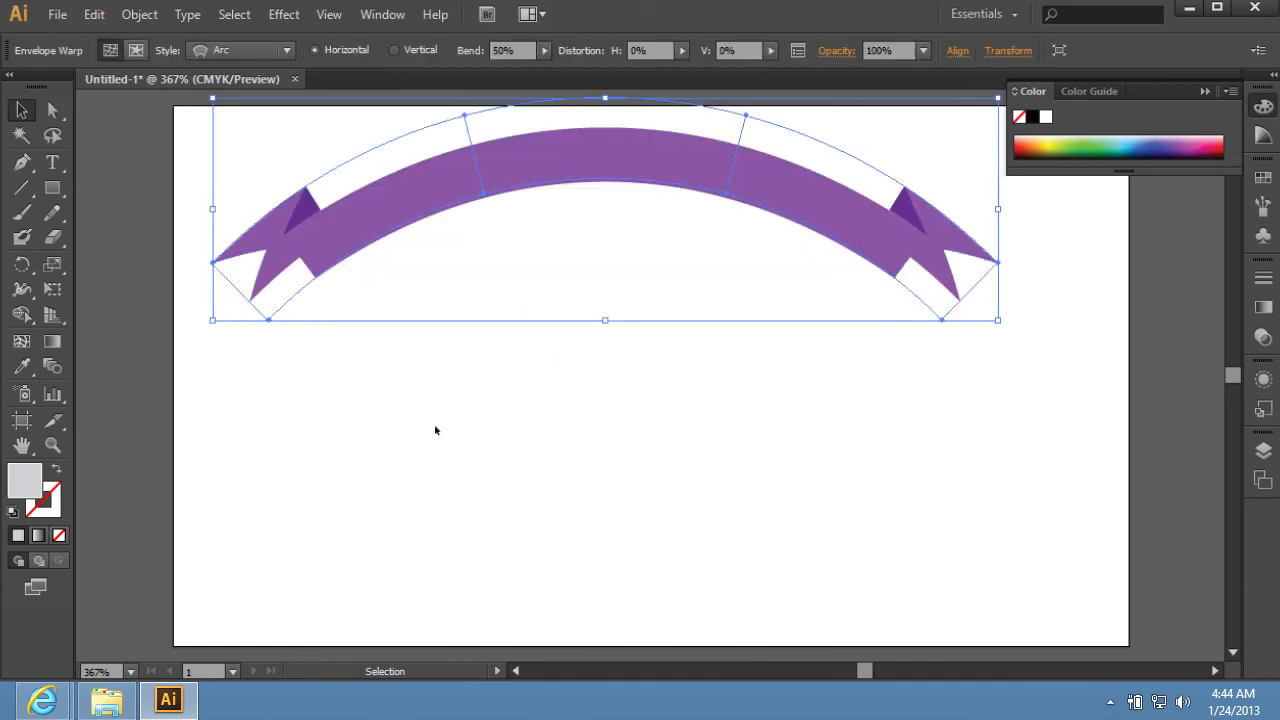